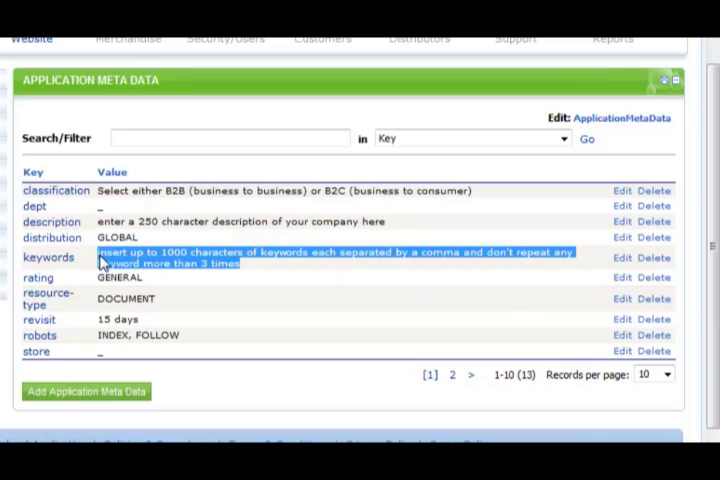
mouse_move(578, 268)
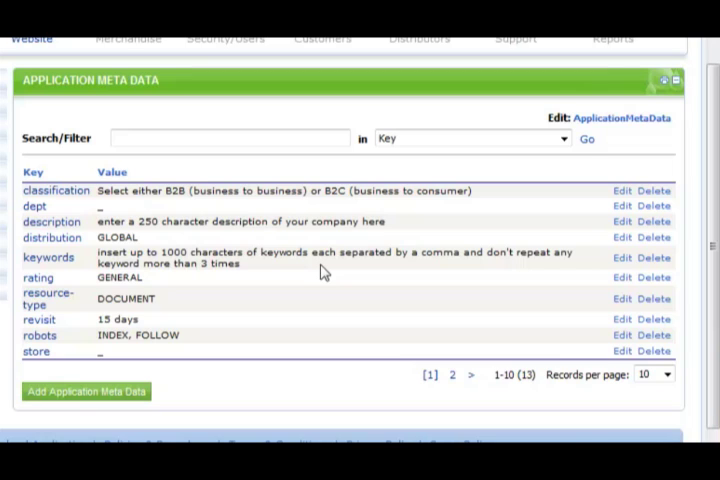
mouse_move(384, 272)
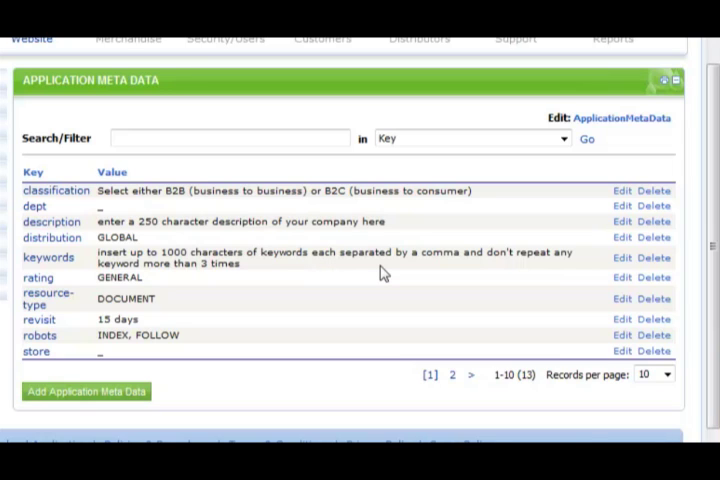
mouse_move(381, 273)
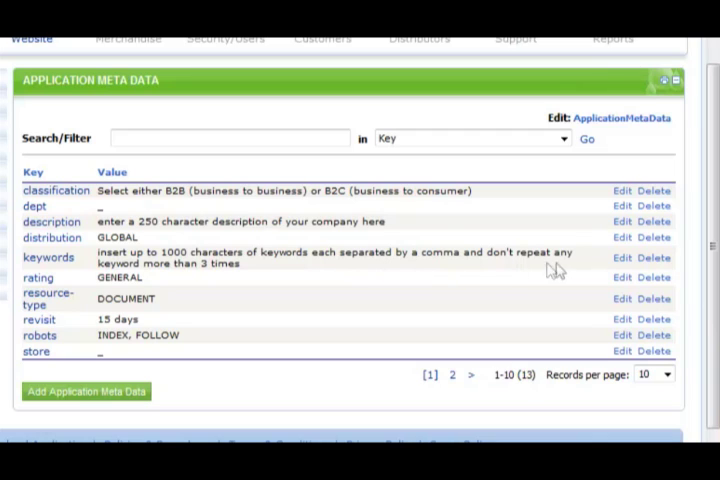
mouse_move(621, 258)
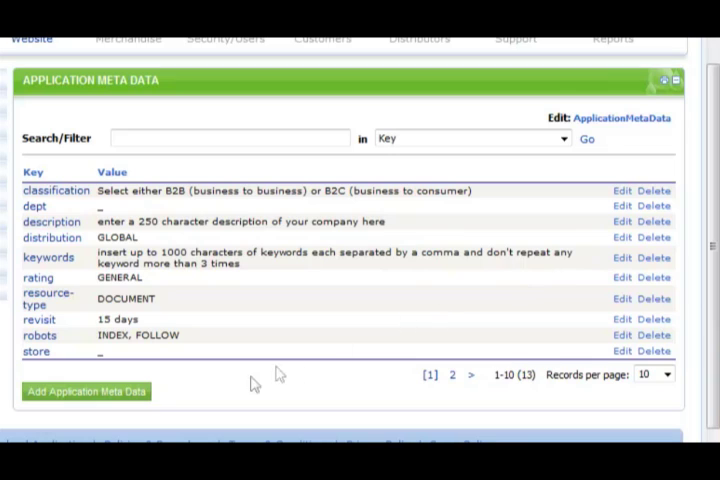
mouse_move(147, 398)
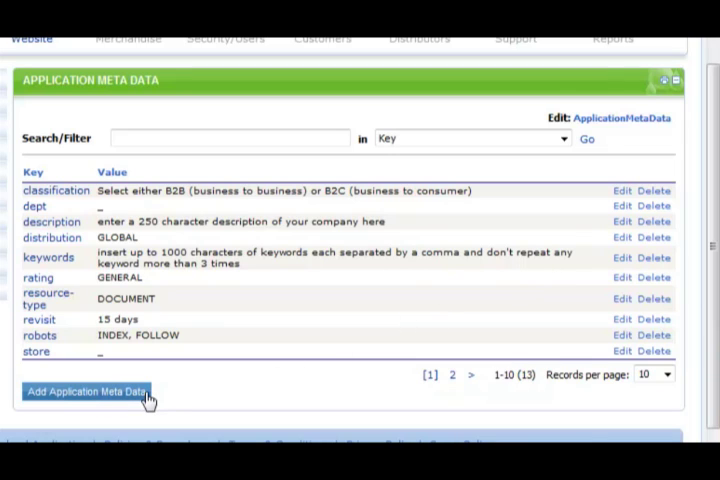